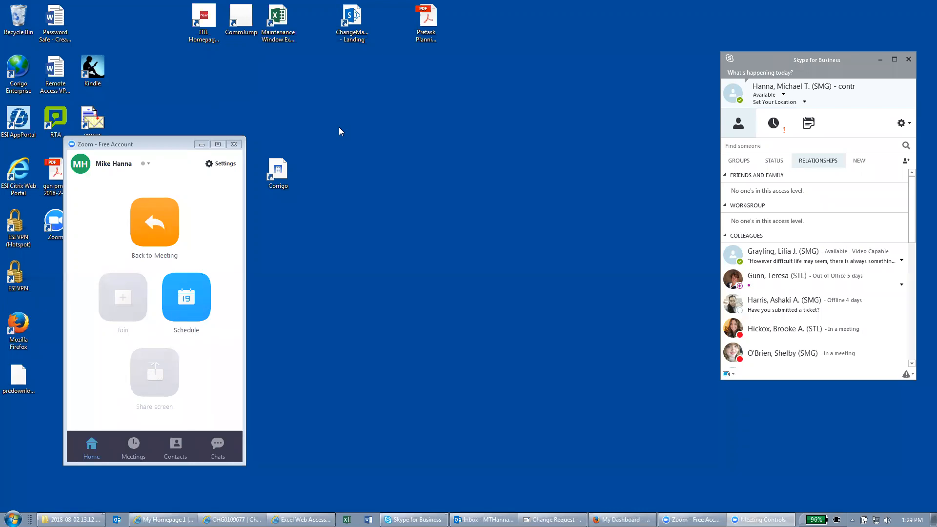
{"action": "mouse_move", "coordinate": [352, 134]}
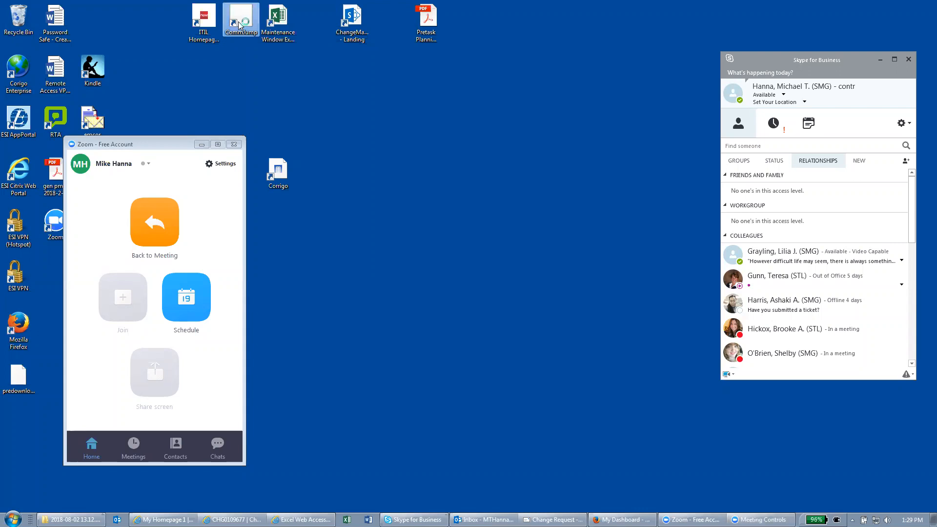
- Launch the CommJump command-center dashboard from its desktop shortcut
{"action": "double_click", "coordinate": [240, 17]}
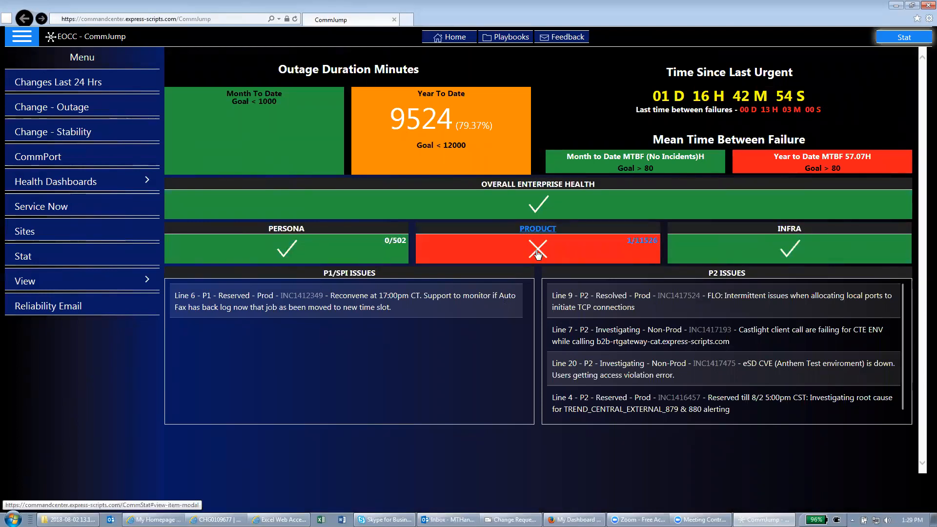
{"action": "mouse_move", "coordinate": [562, 303]}
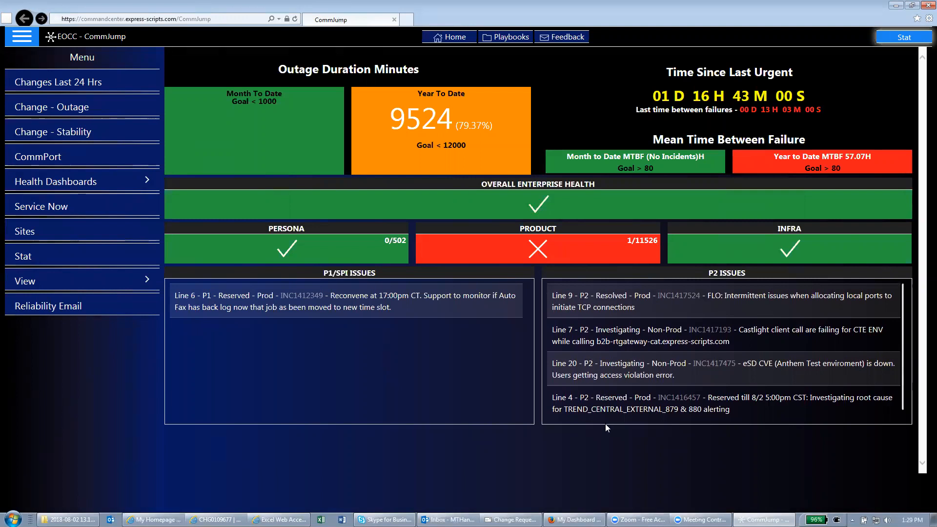
{"action": "mouse_move", "coordinate": [670, 390]}
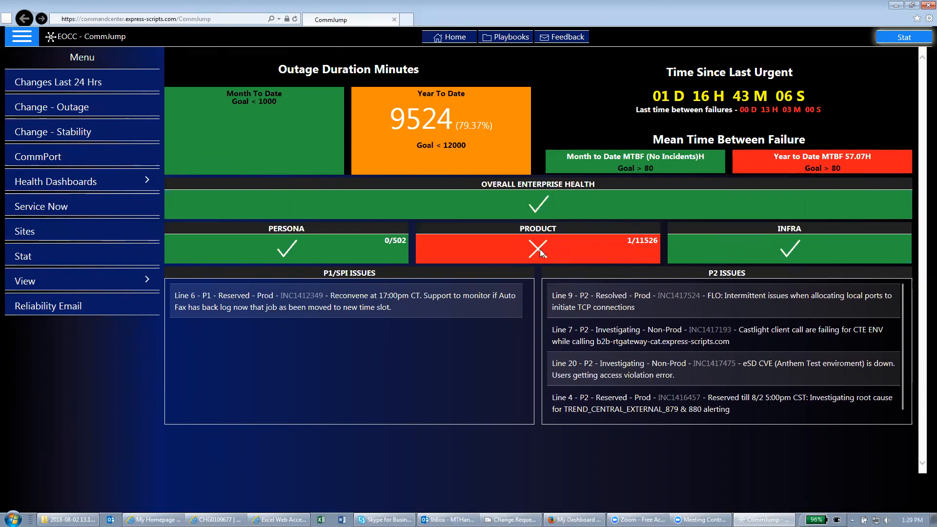
- Show the Product health details flagging the Freedom Fertility imaging portal and Autofax agent
{"action": "left_click", "coordinate": [537, 248]}
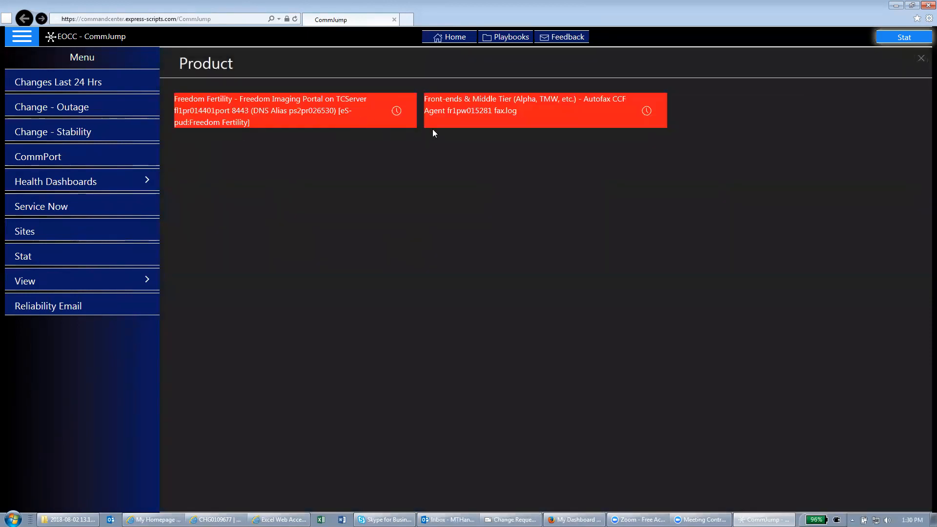
{"action": "mouse_move", "coordinate": [671, 39]}
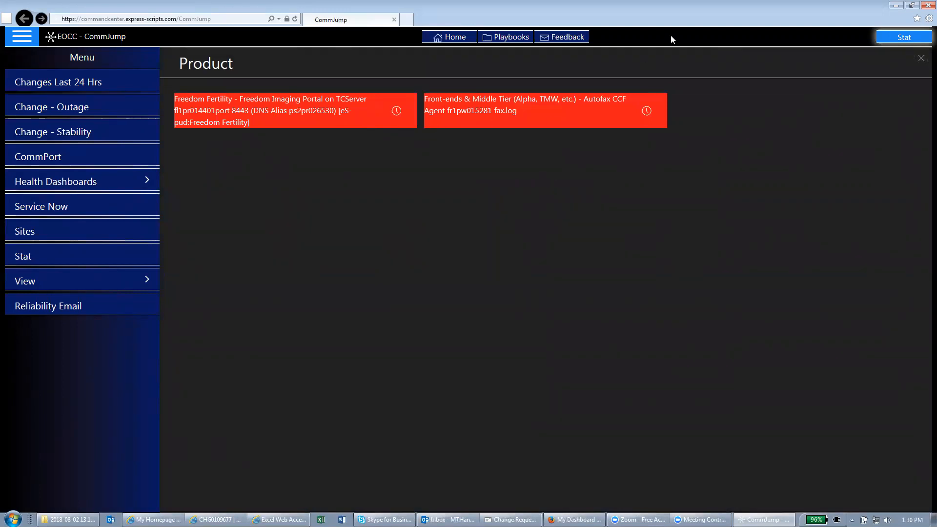
{"action": "mouse_move", "coordinate": [717, 51]}
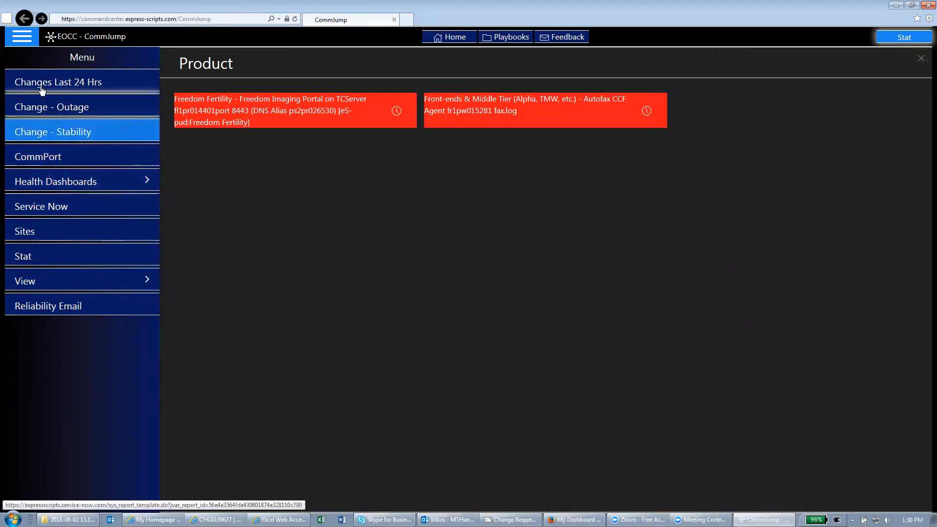
{"action": "mouse_move", "coordinate": [352, 26]}
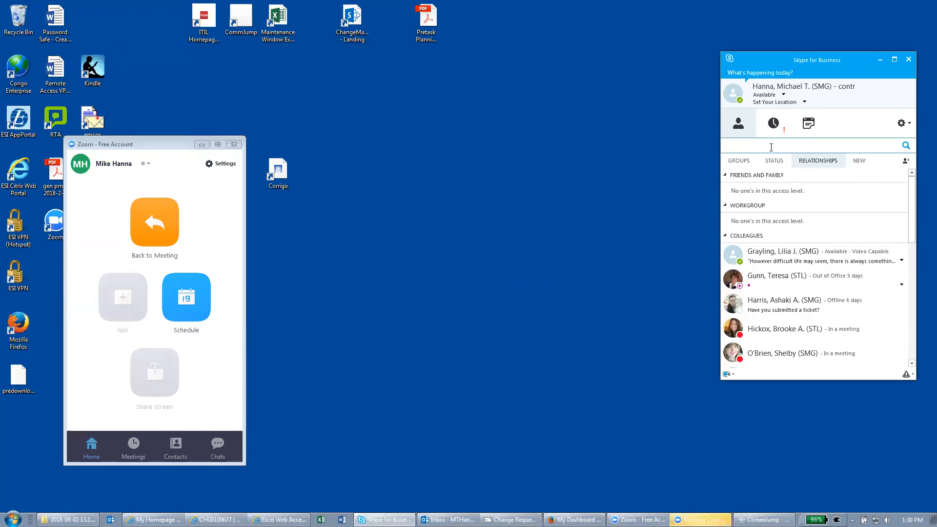
{"action": "type", "text": "eocd"}
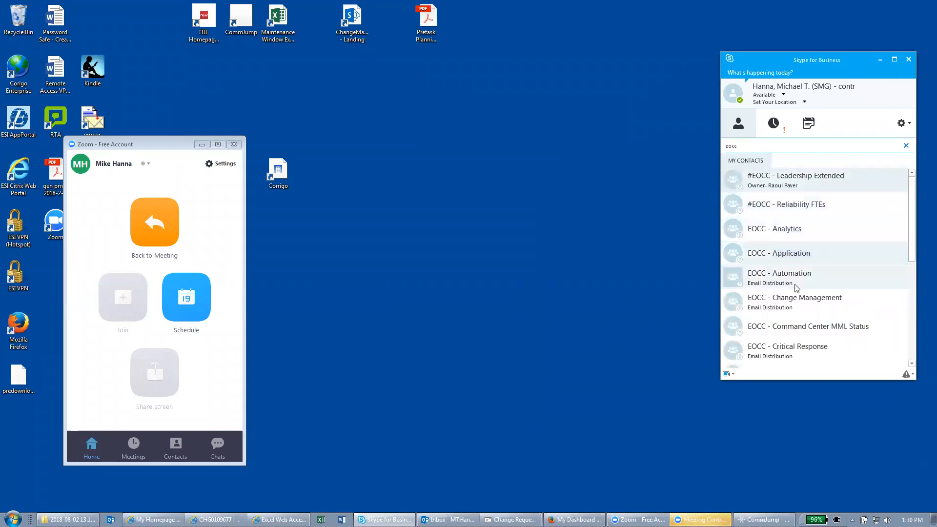
{"action": "scroll", "scroll_direction": "down", "scroll_amount": 3}
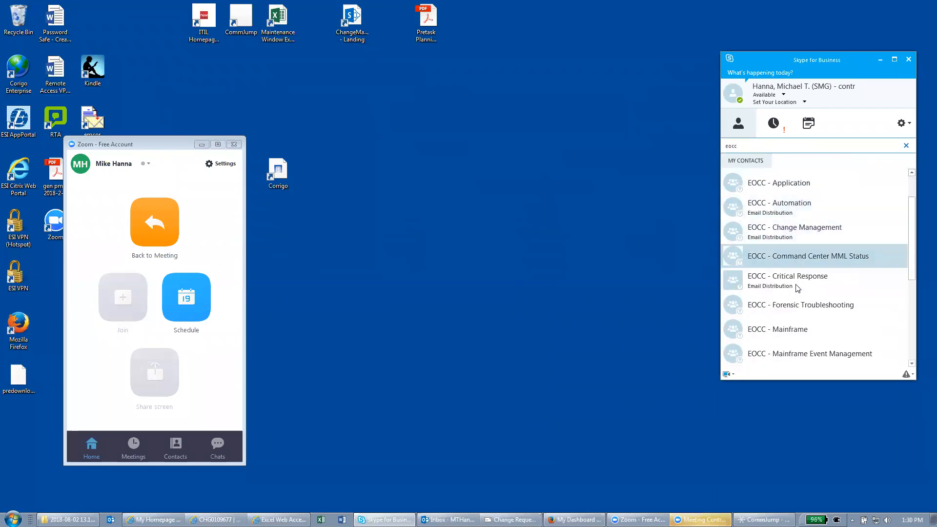
{"action": "scroll", "scroll_direction": "down", "scroll_amount": 3}
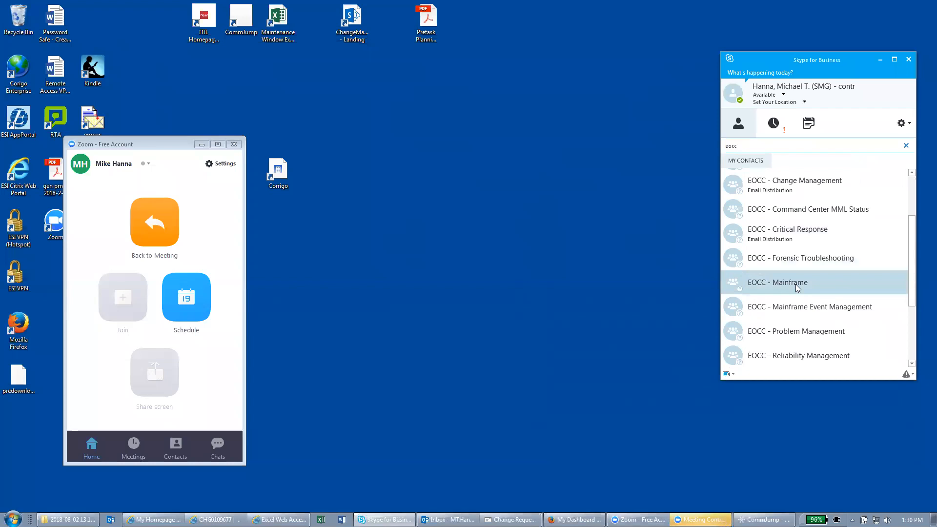
{"action": "scroll", "scroll_direction": "down", "scroll_amount": 3}
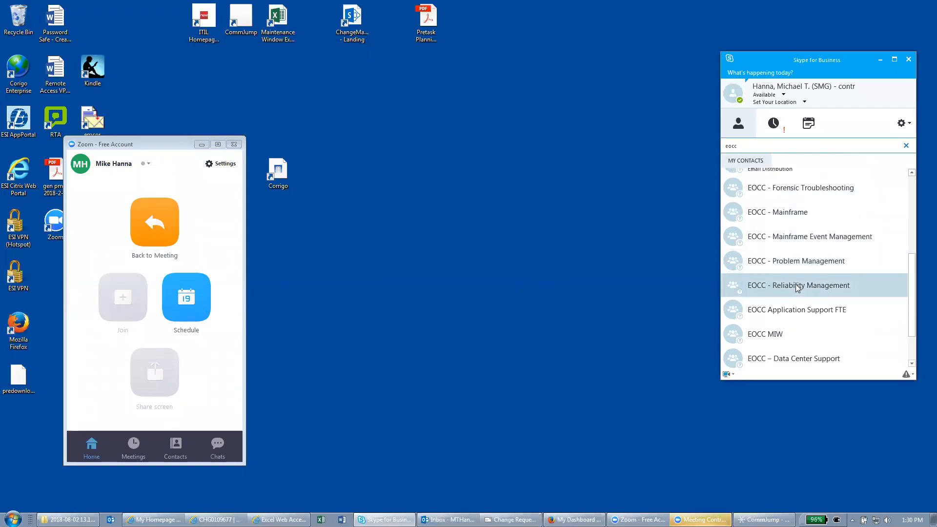
{"action": "scroll", "scroll_direction": "down", "scroll_amount": 3}
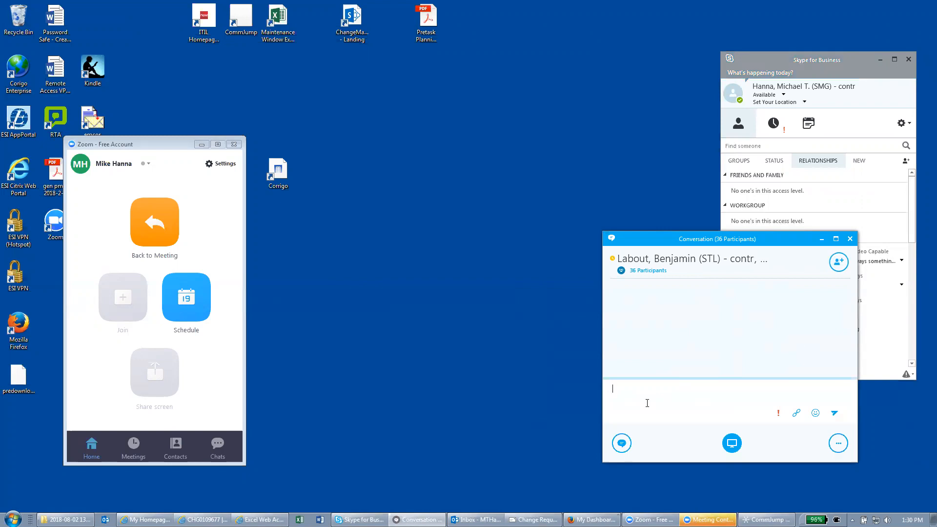
{"action": "mouse_move", "coordinate": [607, 420]}
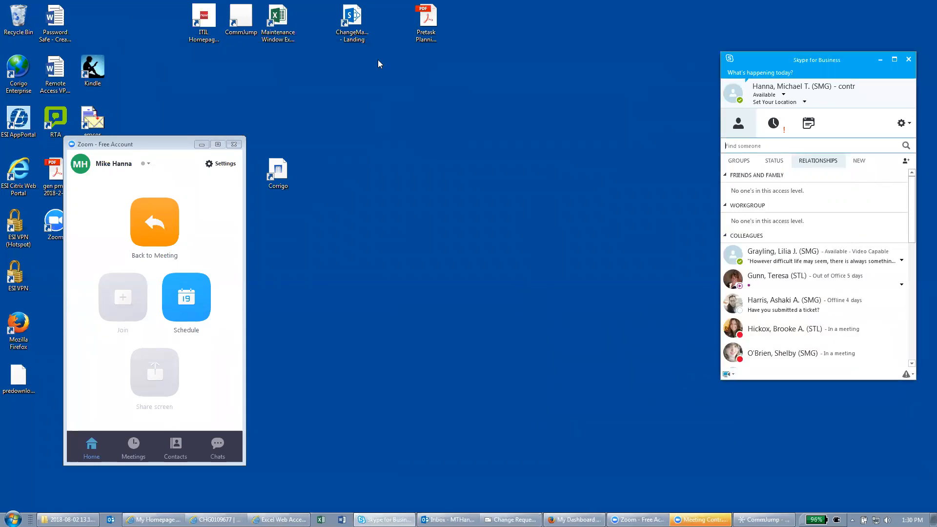
{"action": "mouse_move", "coordinate": [326, 295]}
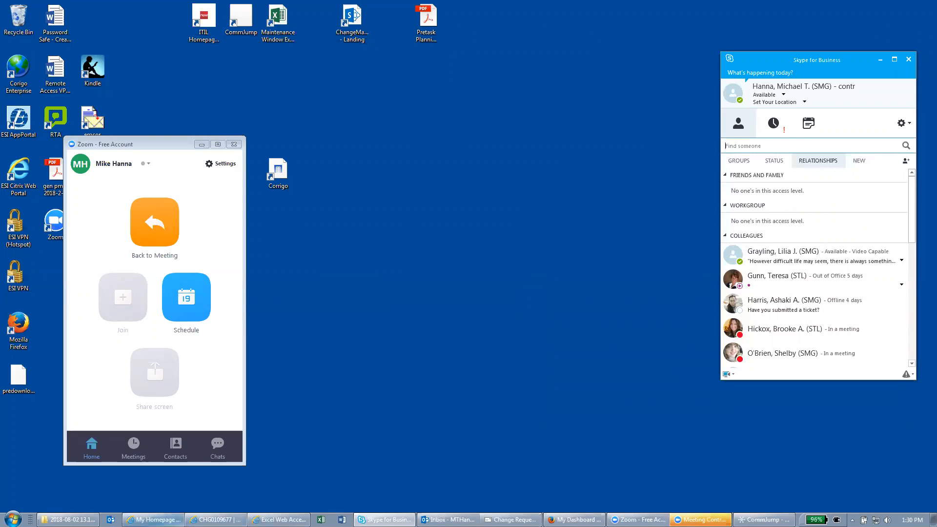
- Bring up change request CHG0109677 and show the favourite links in the navigator
{"action": "left_click", "coordinate": [214, 519]}
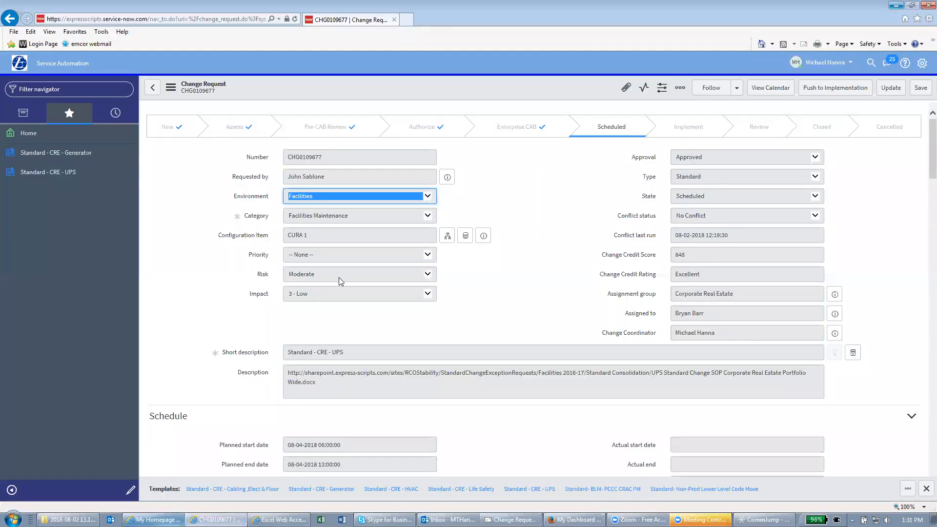
{"action": "mouse_move", "coordinate": [23, 113]}
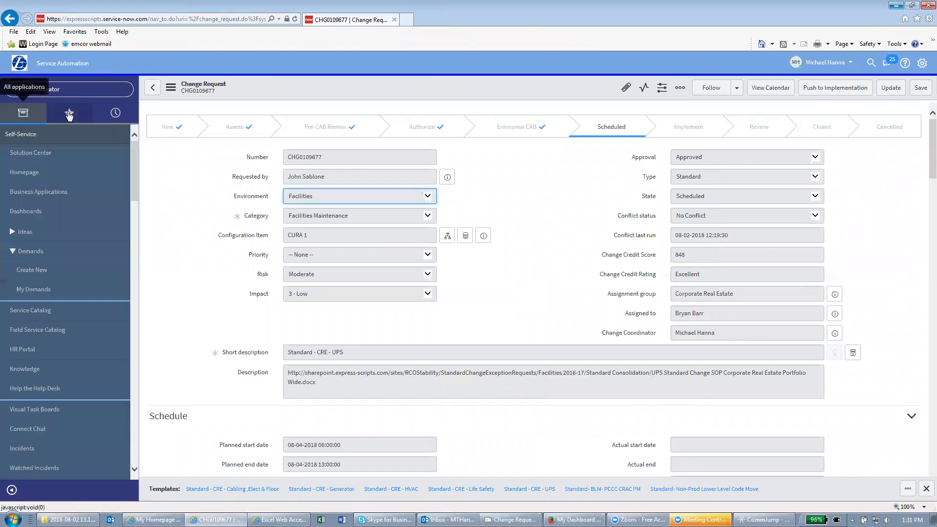
{"action": "left_click", "coordinate": [68, 113]}
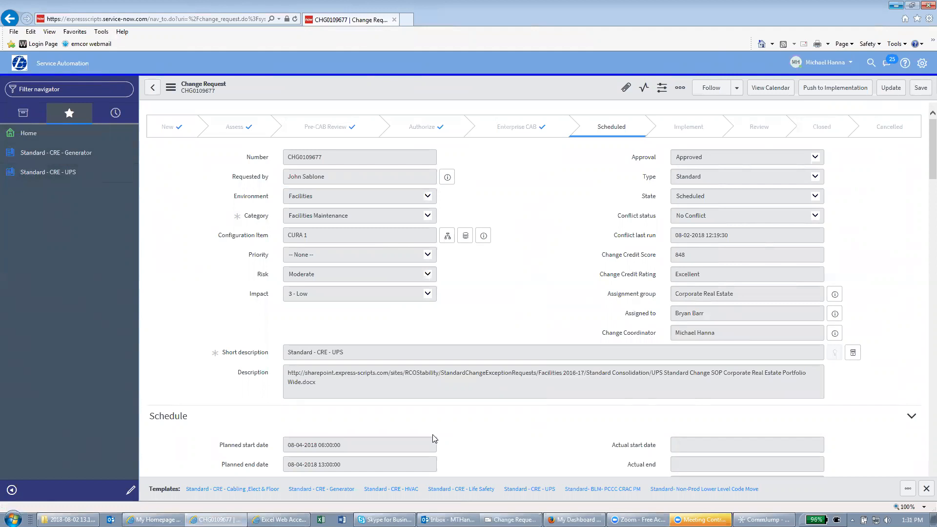
{"action": "mouse_move", "coordinate": [447, 519]}
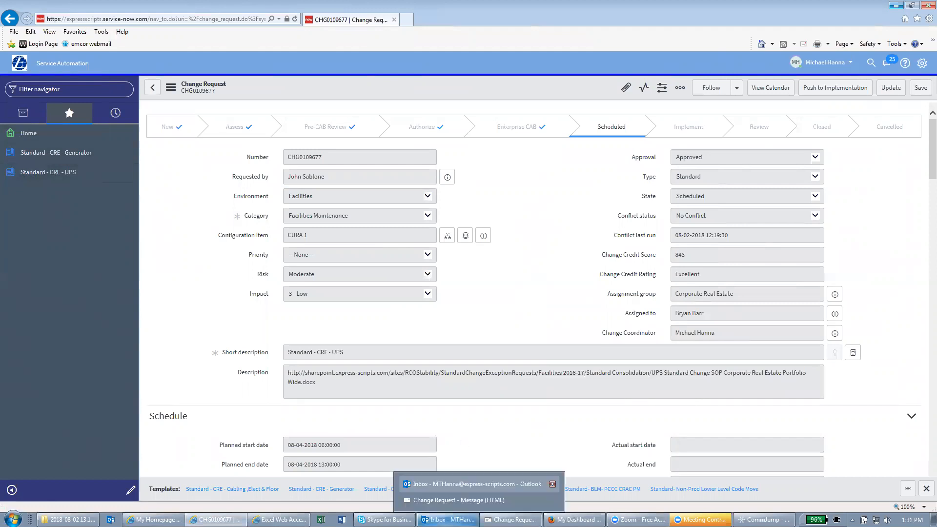
{"action": "mouse_move", "coordinate": [476, 430]}
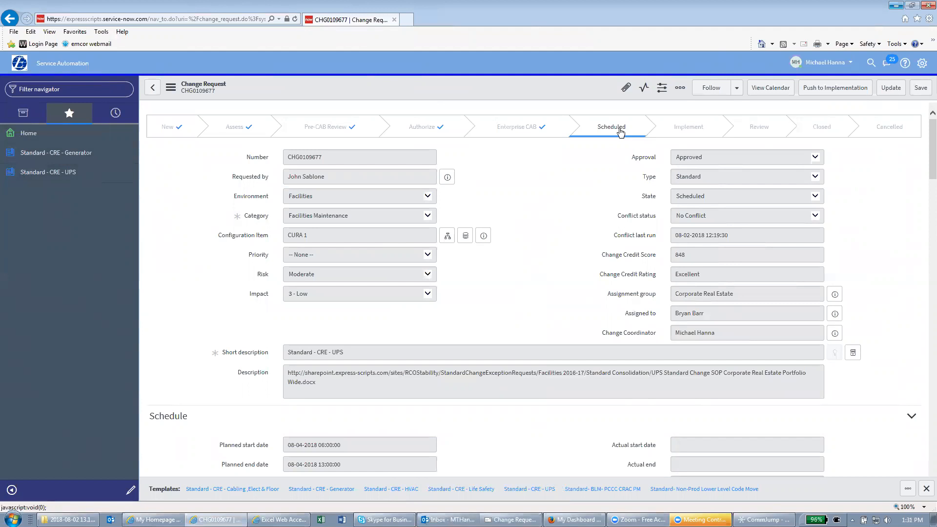
{"action": "mouse_move", "coordinate": [835, 88]}
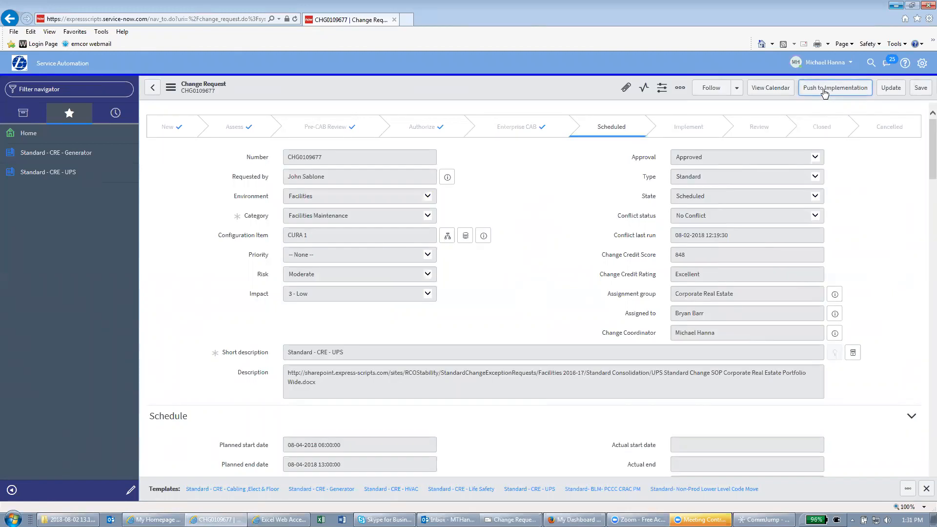
{"action": "left_click", "coordinate": [835, 87]}
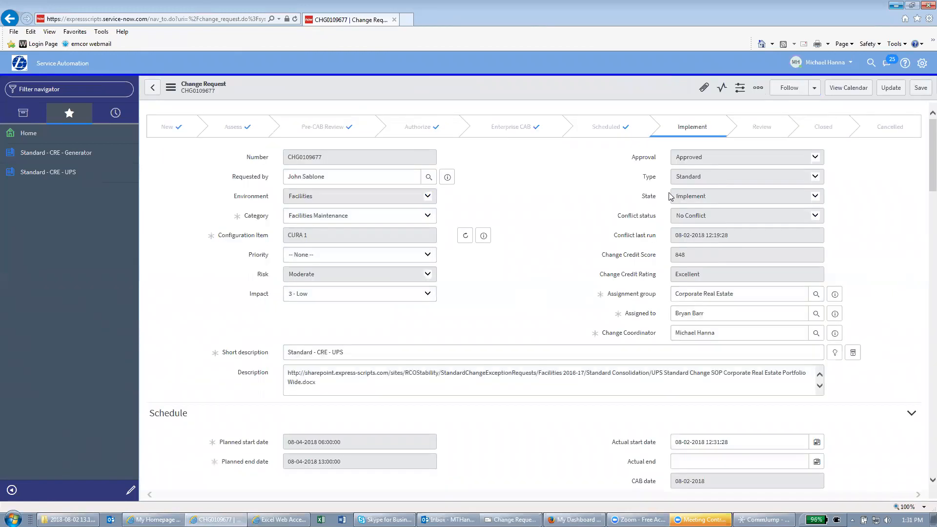
{"action": "mouse_move", "coordinate": [683, 135]}
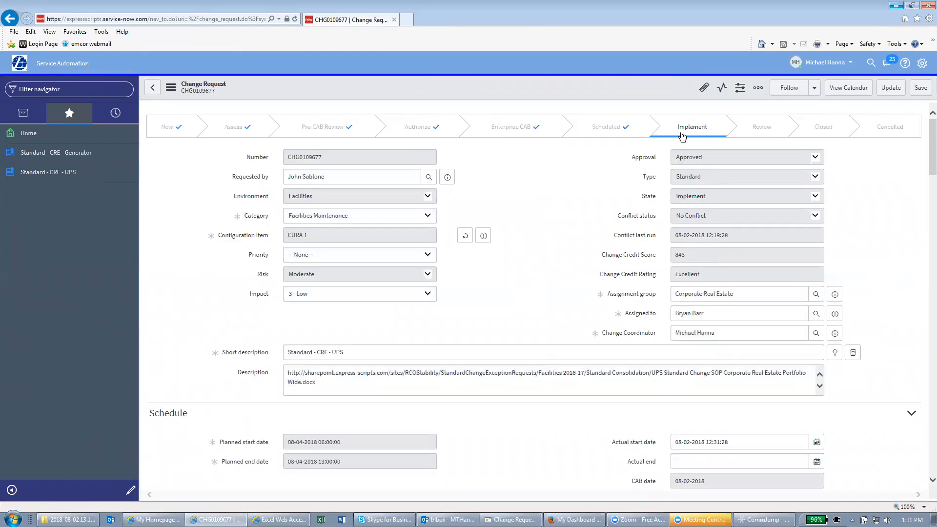
{"action": "left_click", "coordinate": [358, 196]}
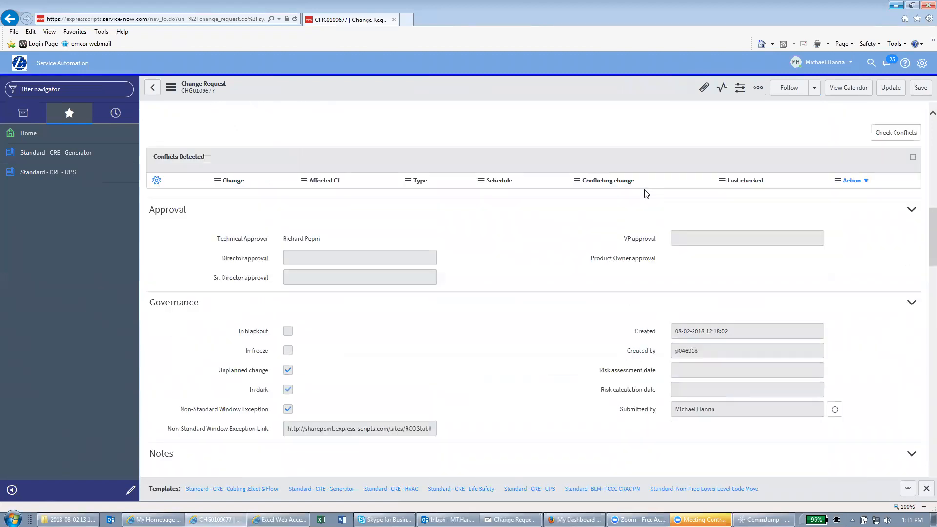
- Select implementation task CTASK0129615 in Change Tasks and bring up its row actions
{"action": "scroll", "scroll_direction": "down", "scroll_amount": 3}
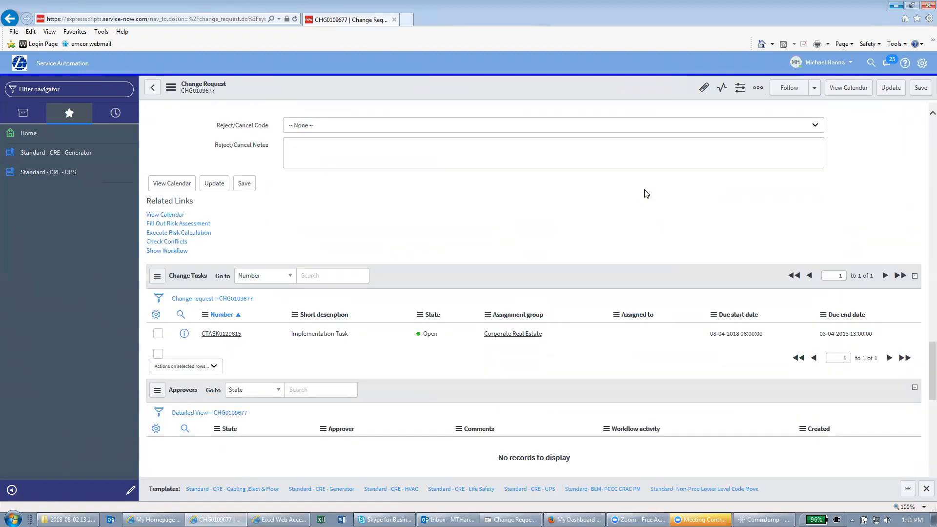
{"action": "mouse_move", "coordinate": [287, 338]}
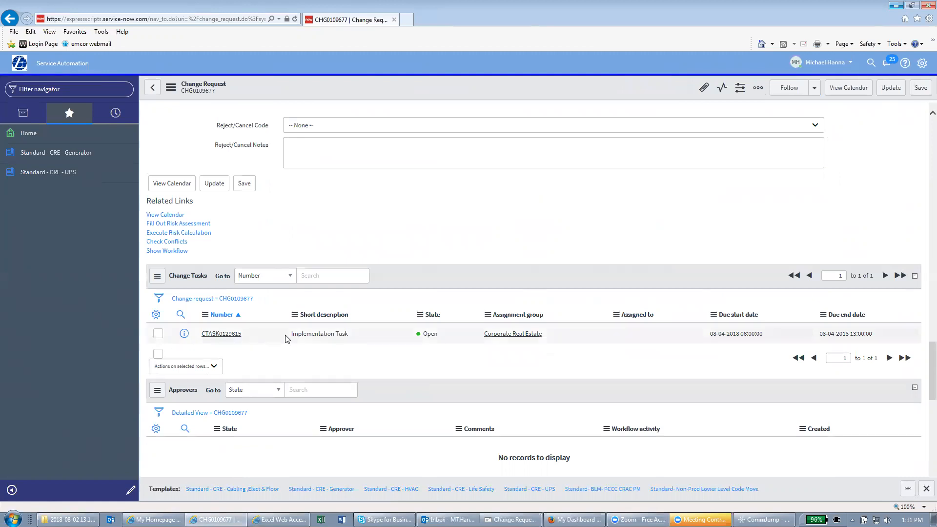
{"action": "mouse_move", "coordinate": [476, 339]}
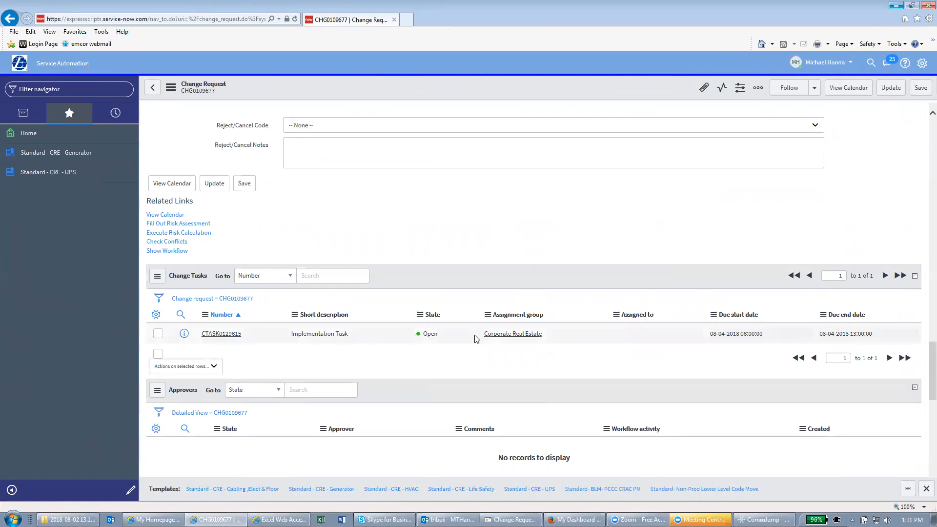
{"action": "left_click", "coordinate": [158, 334]}
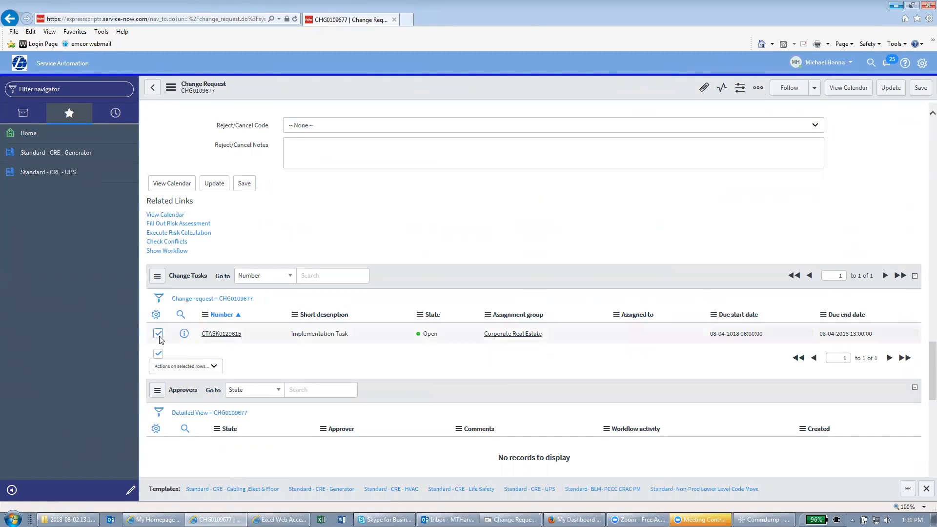
{"action": "left_click", "coordinate": [186, 366]}
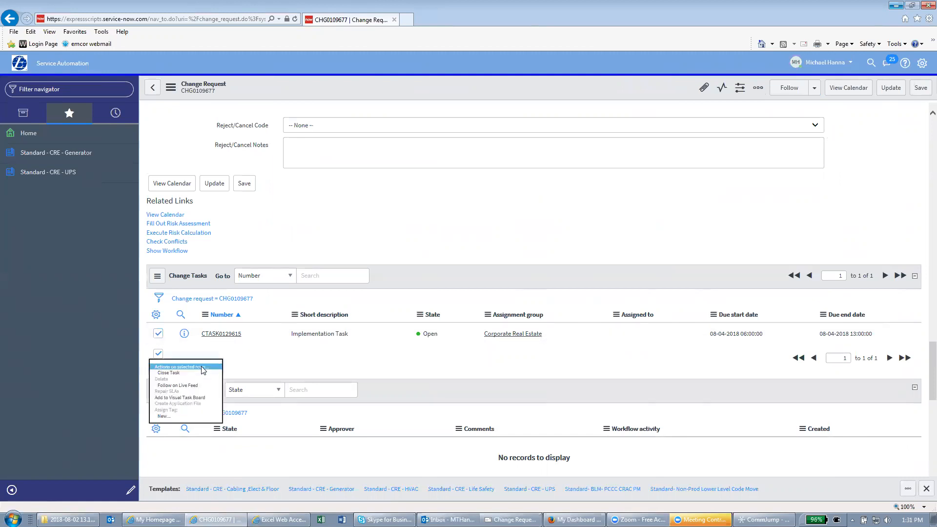
{"action": "mouse_move", "coordinate": [188, 374]}
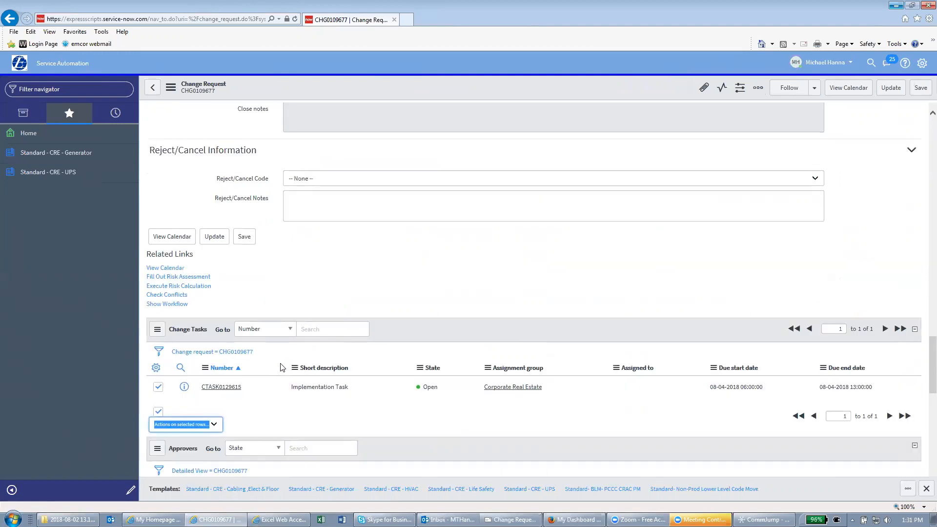
{"action": "scroll", "scroll_direction": "up", "scroll_amount": 3}
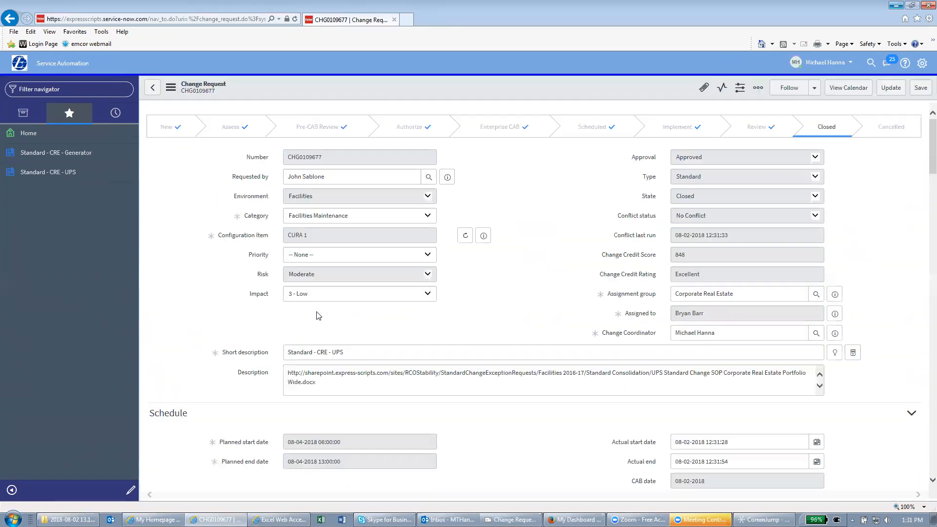
{"action": "mouse_move", "coordinate": [836, 130]}
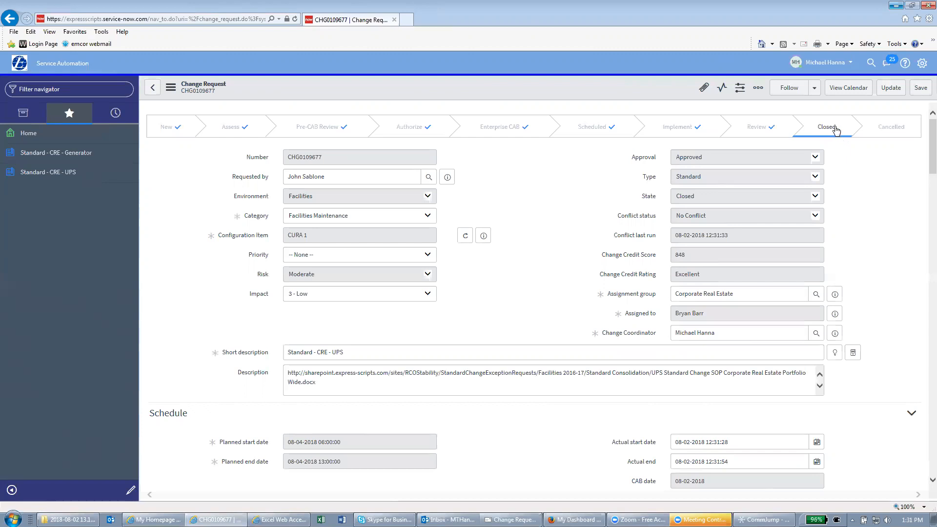
{"action": "left_click", "coordinate": [355, 196]}
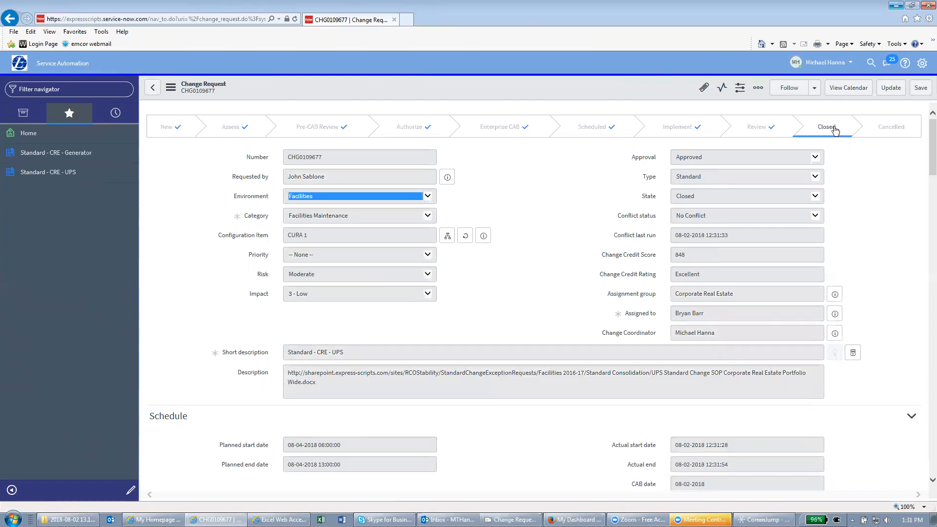